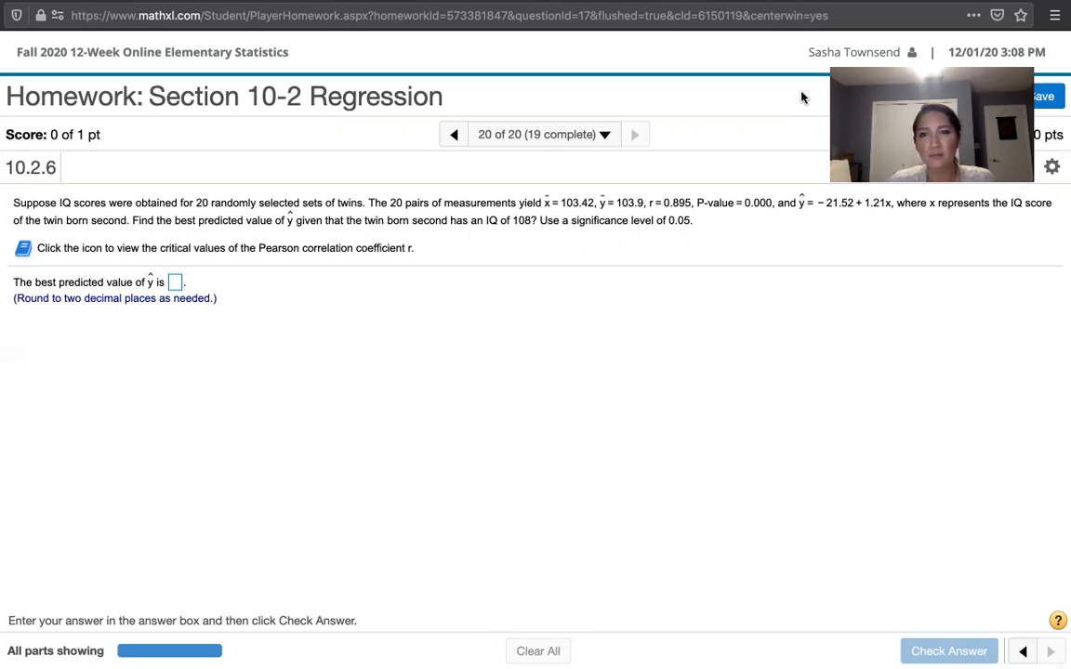
mouse_move(798, 216)
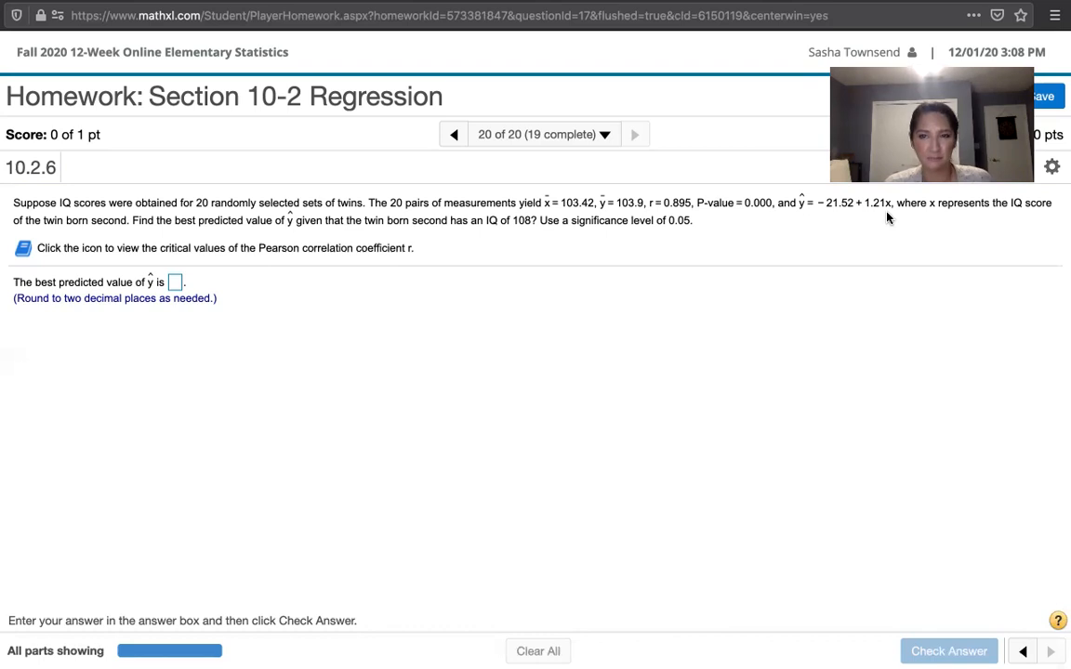
mouse_move(803, 223)
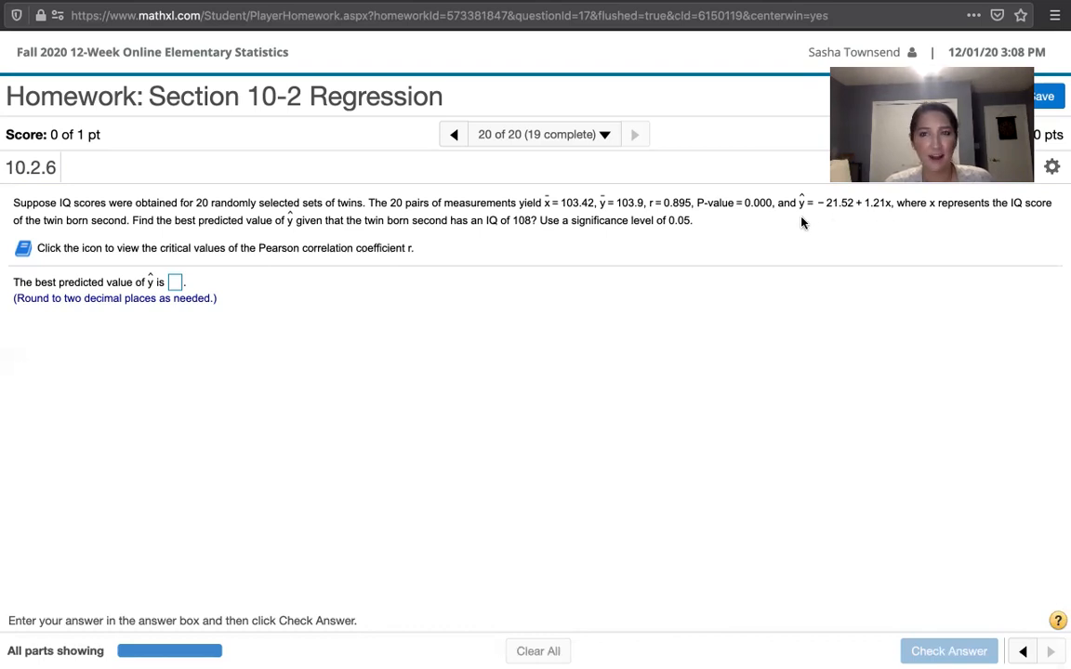
mouse_move(602, 212)
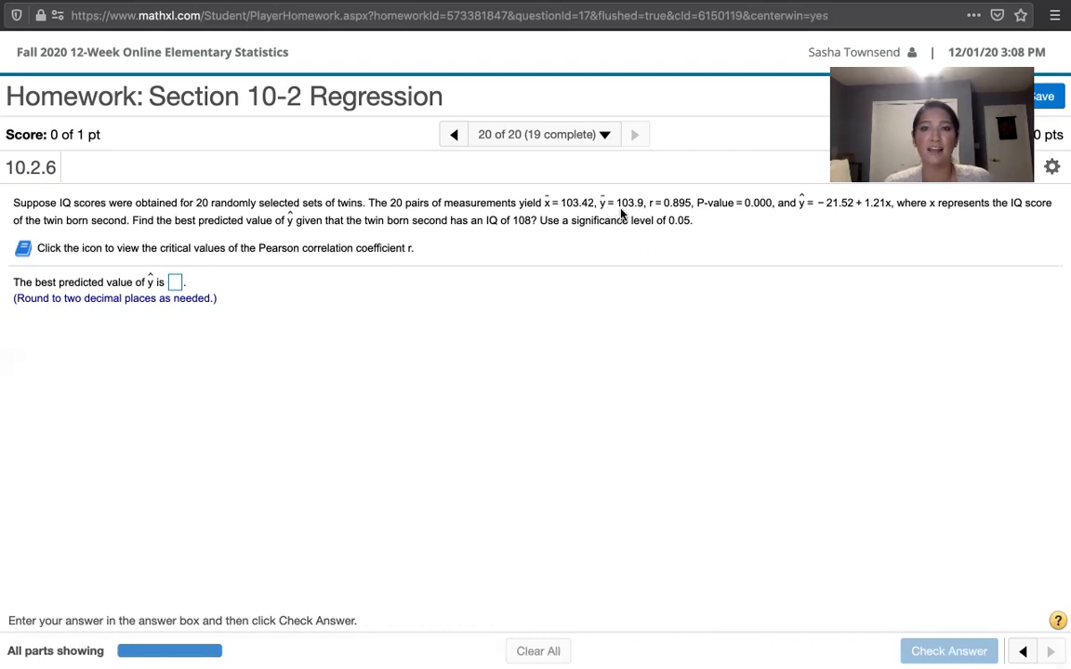
mouse_move(632, 212)
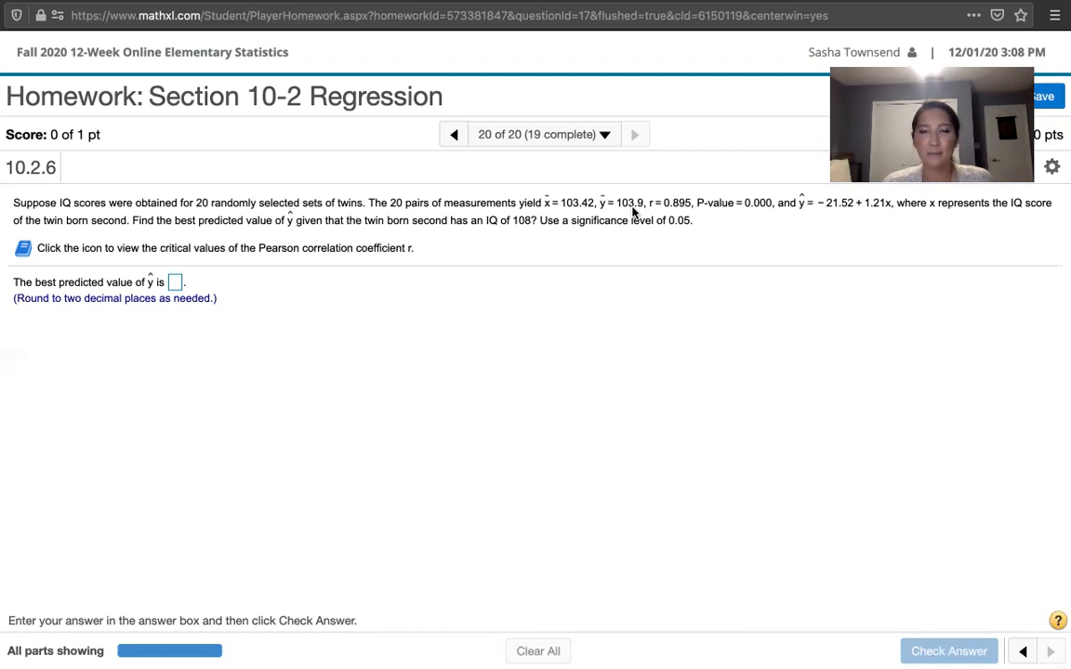
mouse_move(550, 253)
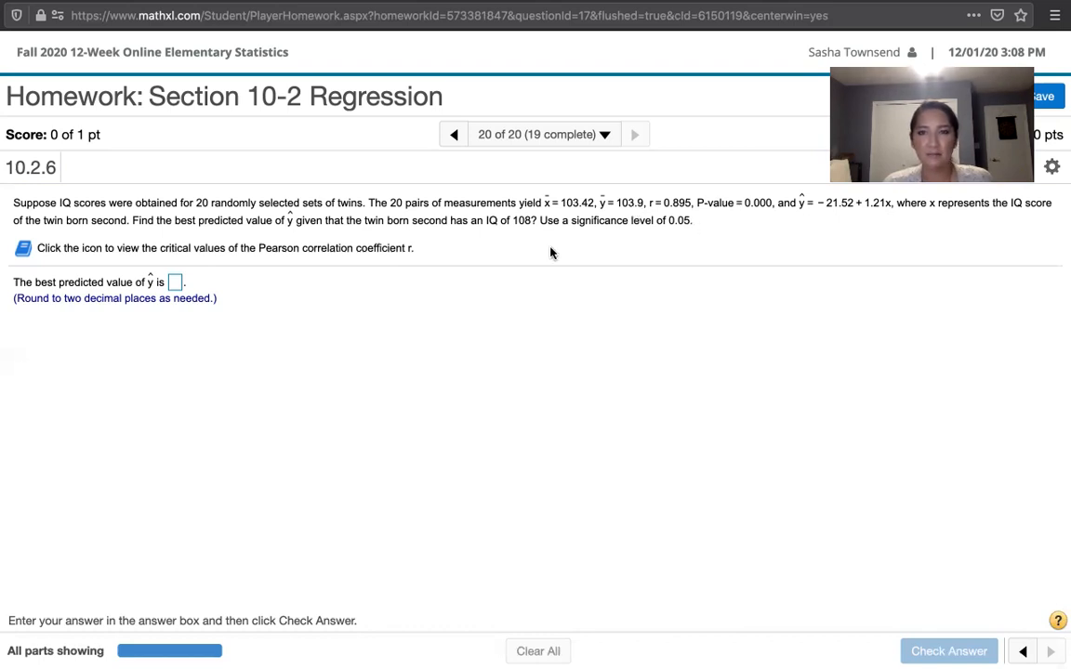
mouse_move(753, 216)
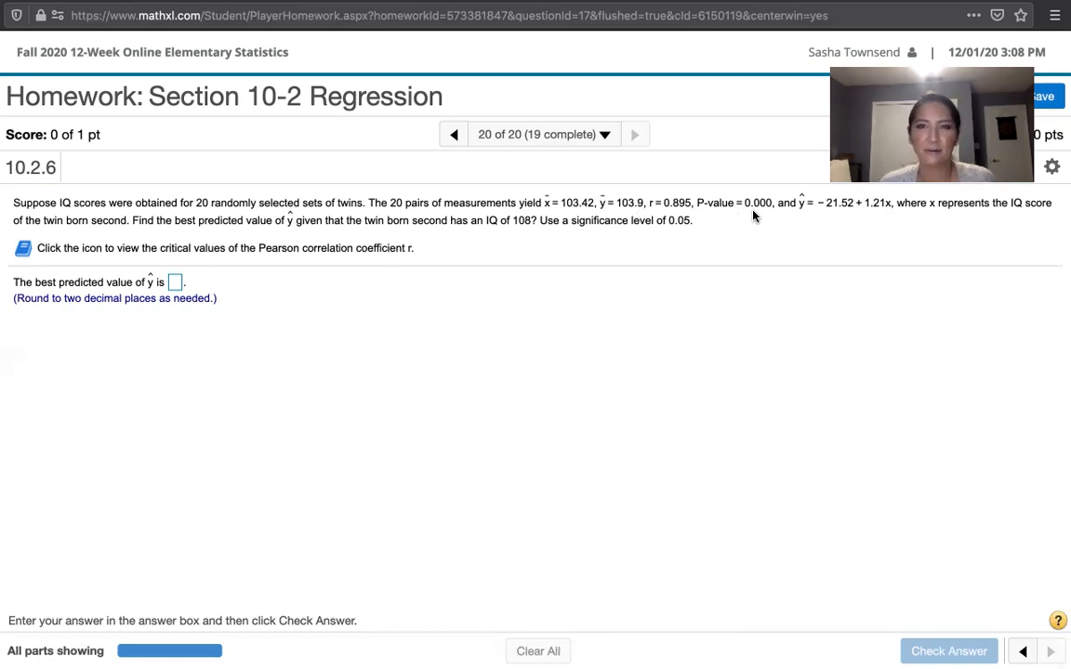
mouse_move(691, 227)
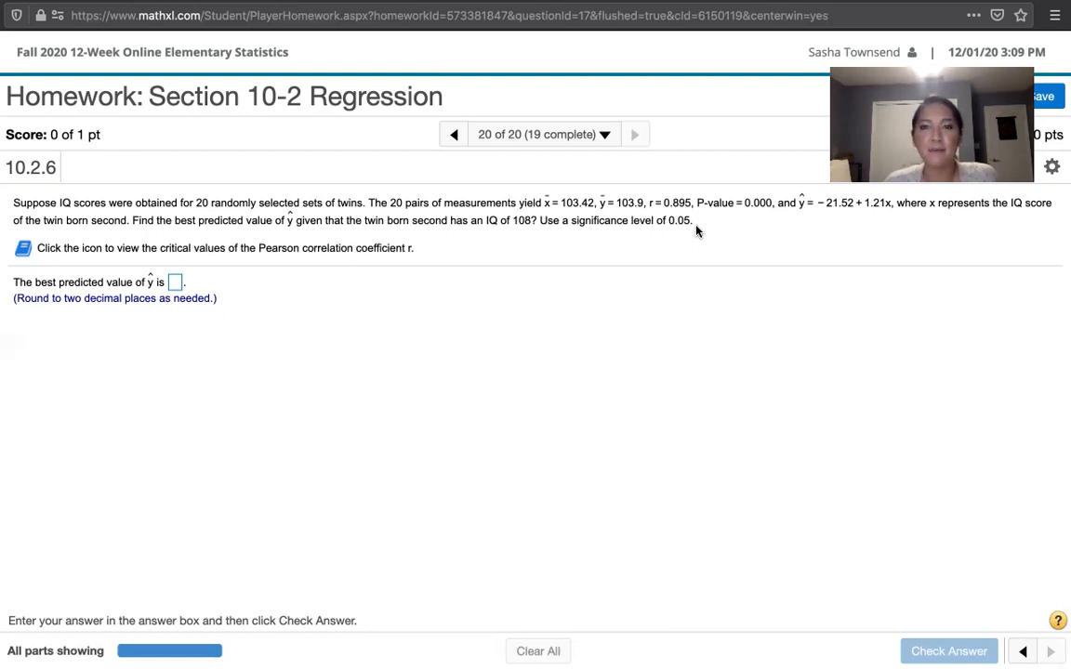
mouse_move(715, 234)
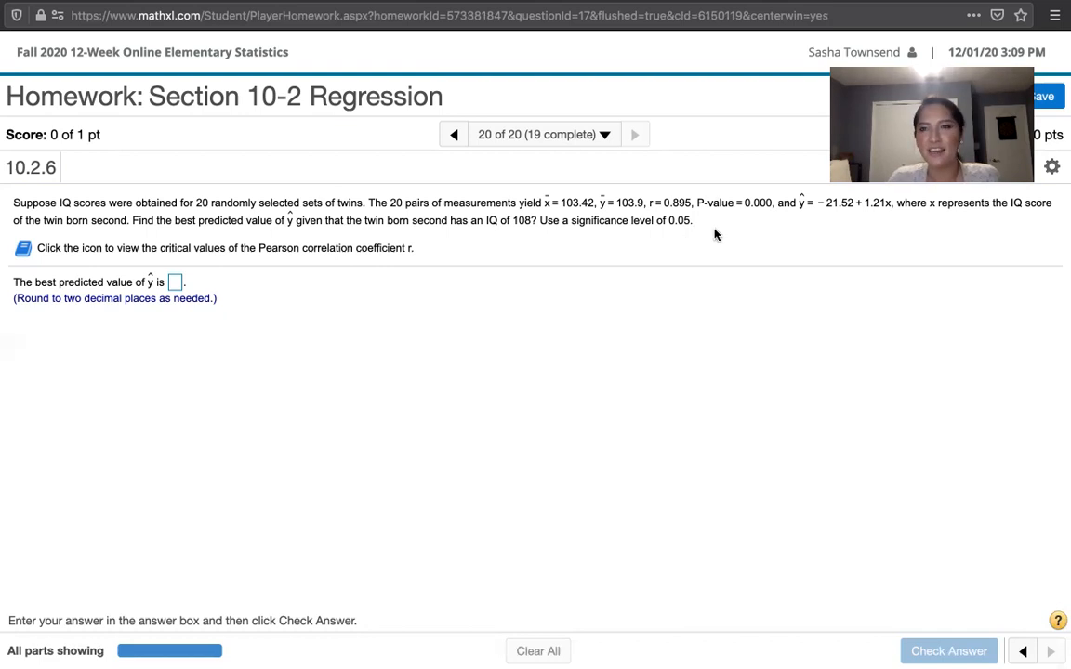
mouse_move(873, 219)
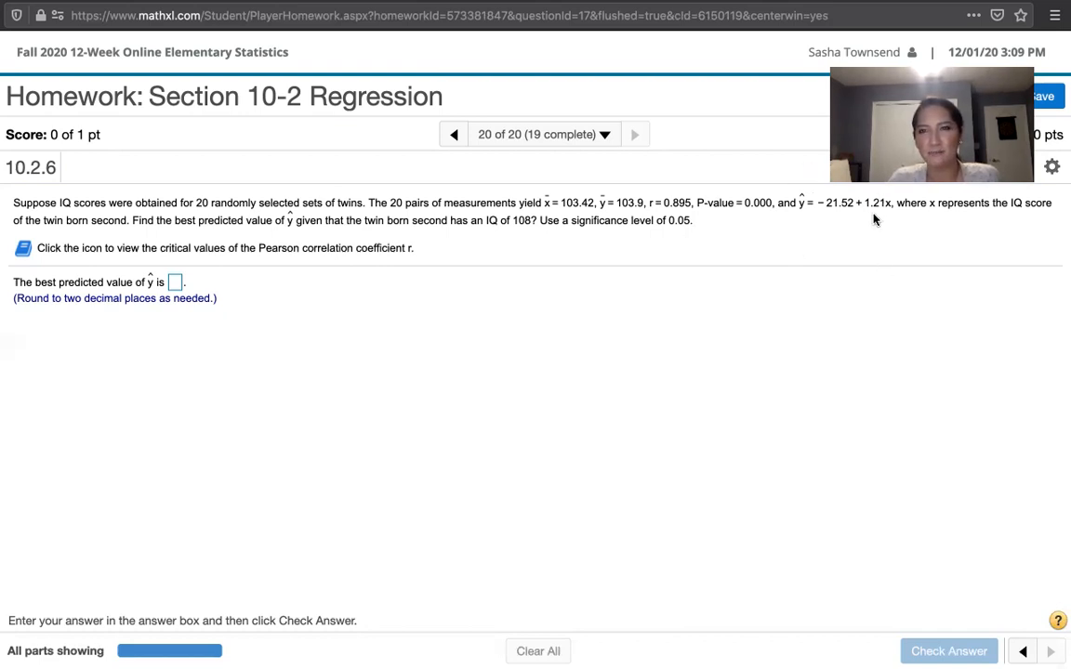
mouse_move(892, 214)
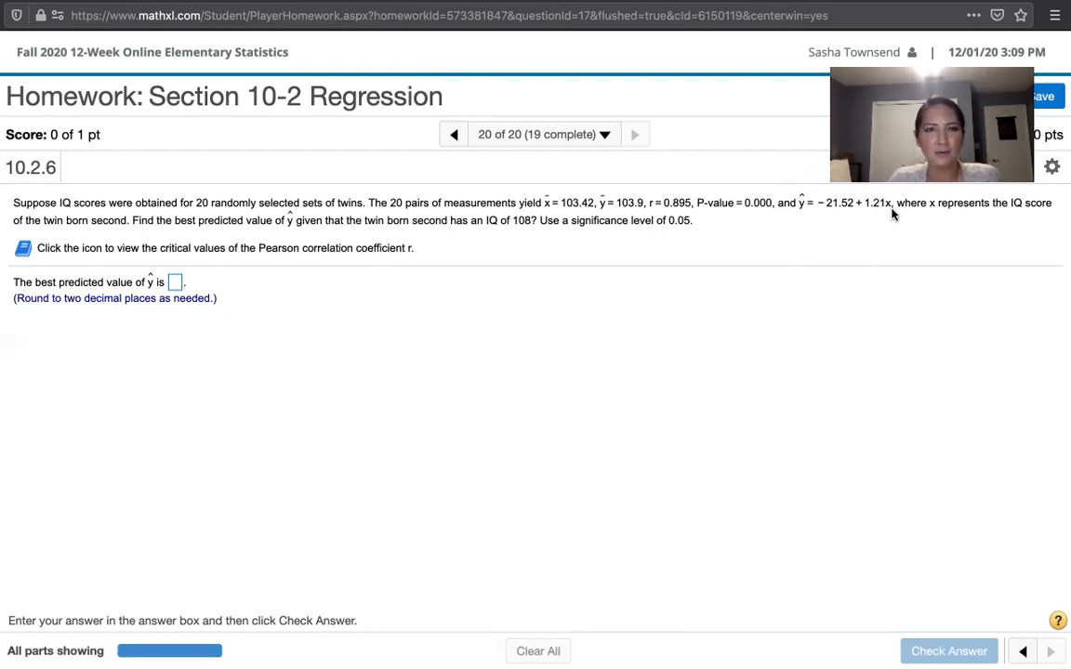
mouse_move(866, 234)
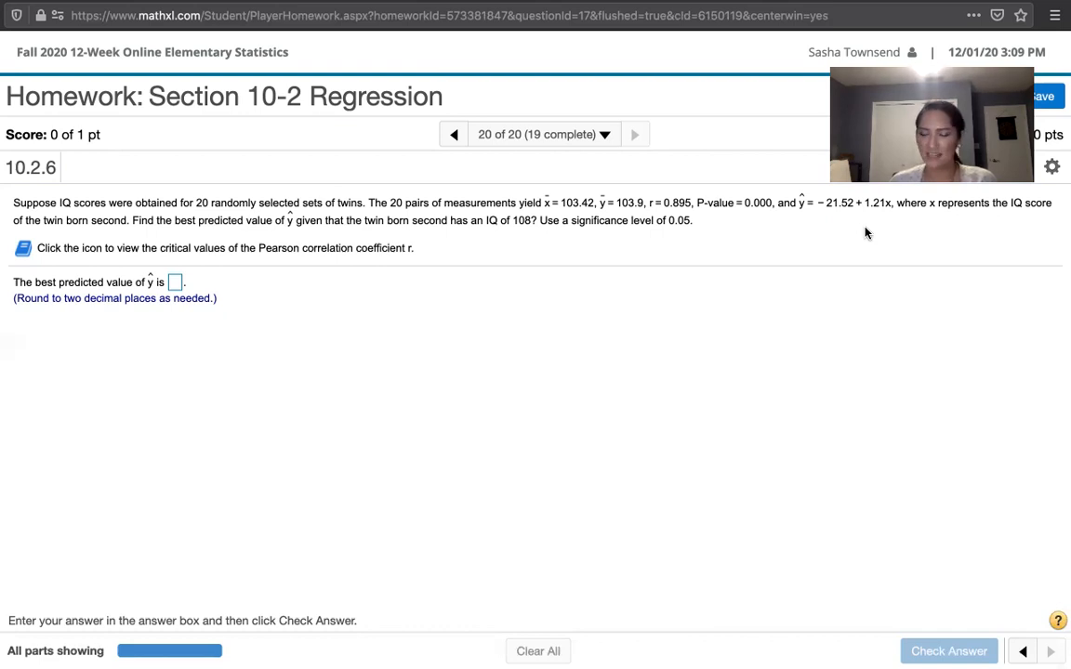
mouse_move(472, 502)
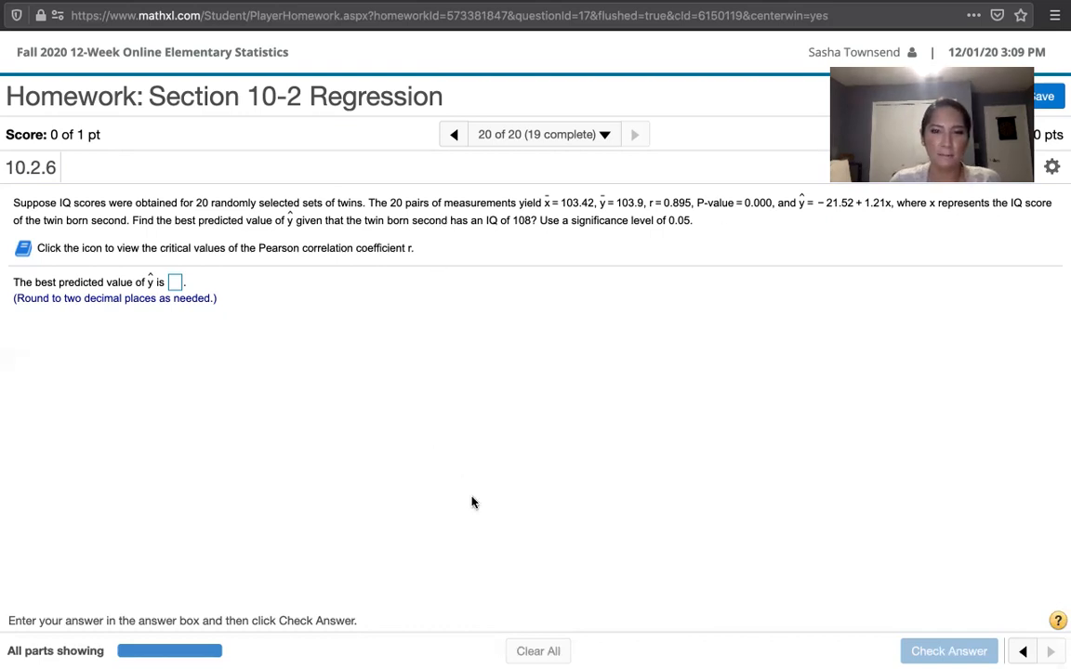
mouse_move(510, 532)
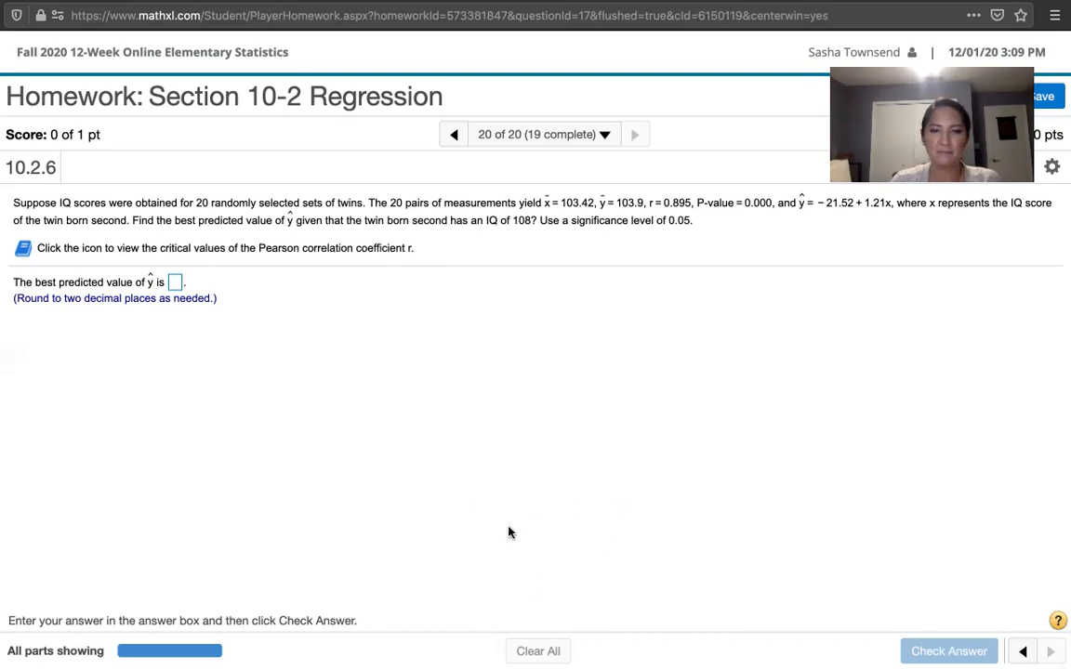
mouse_move(351, 439)
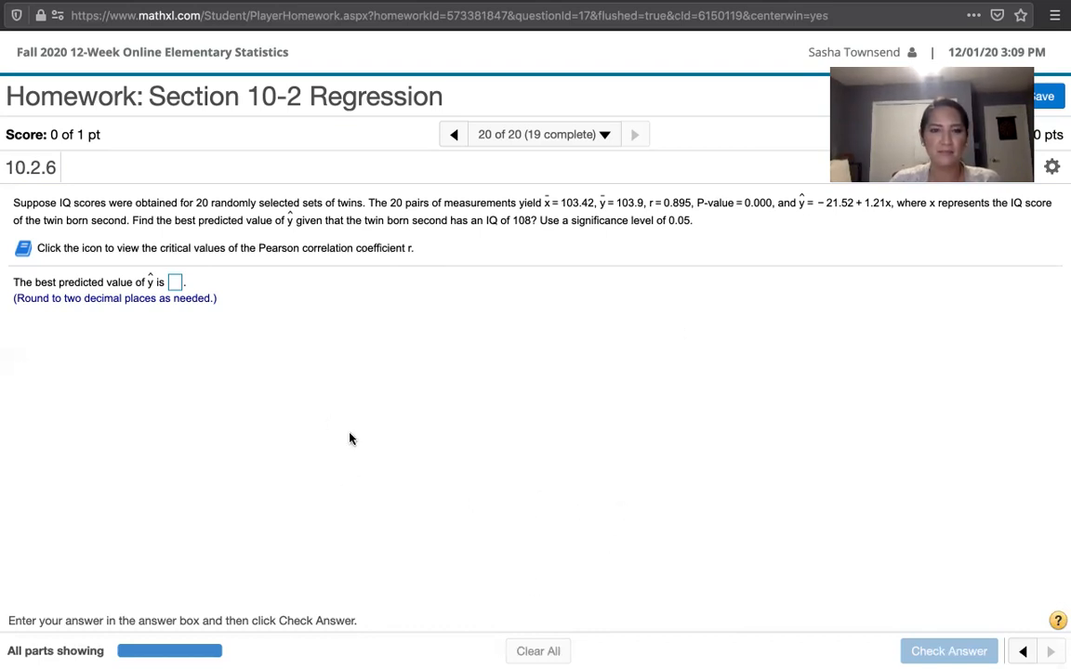
mouse_move(516, 364)
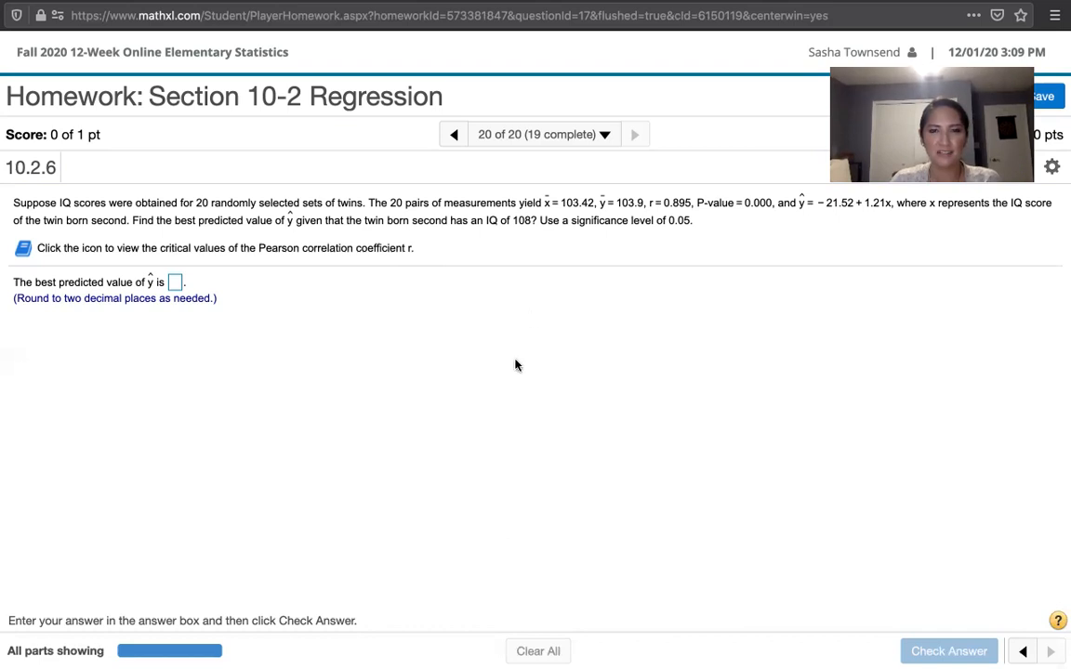
mouse_move(227, 491)
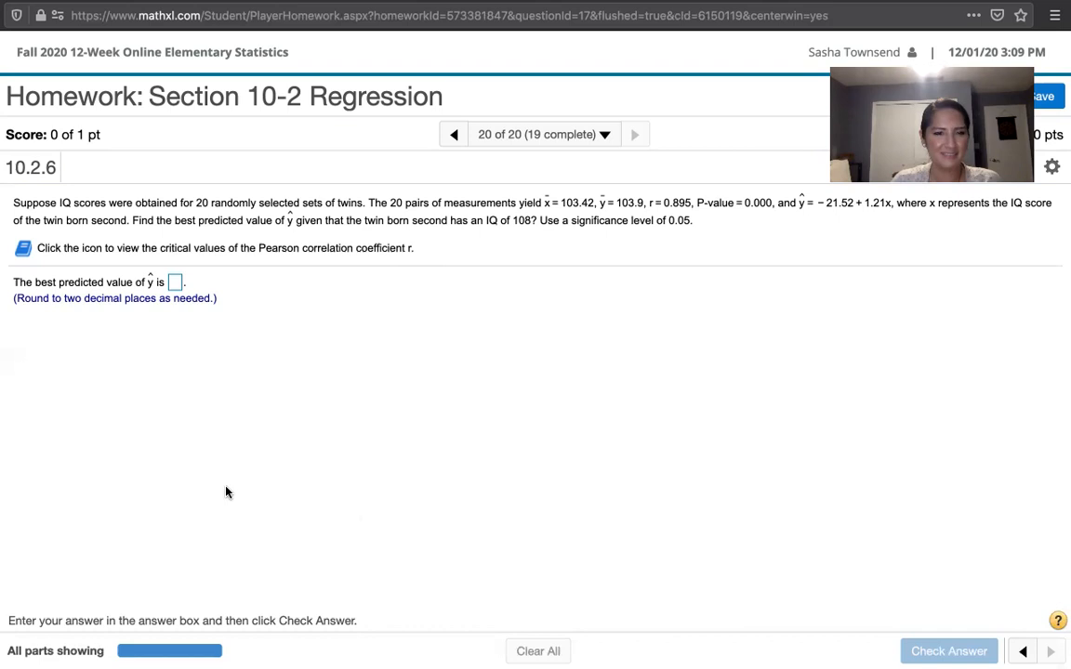
mouse_move(617, 494)
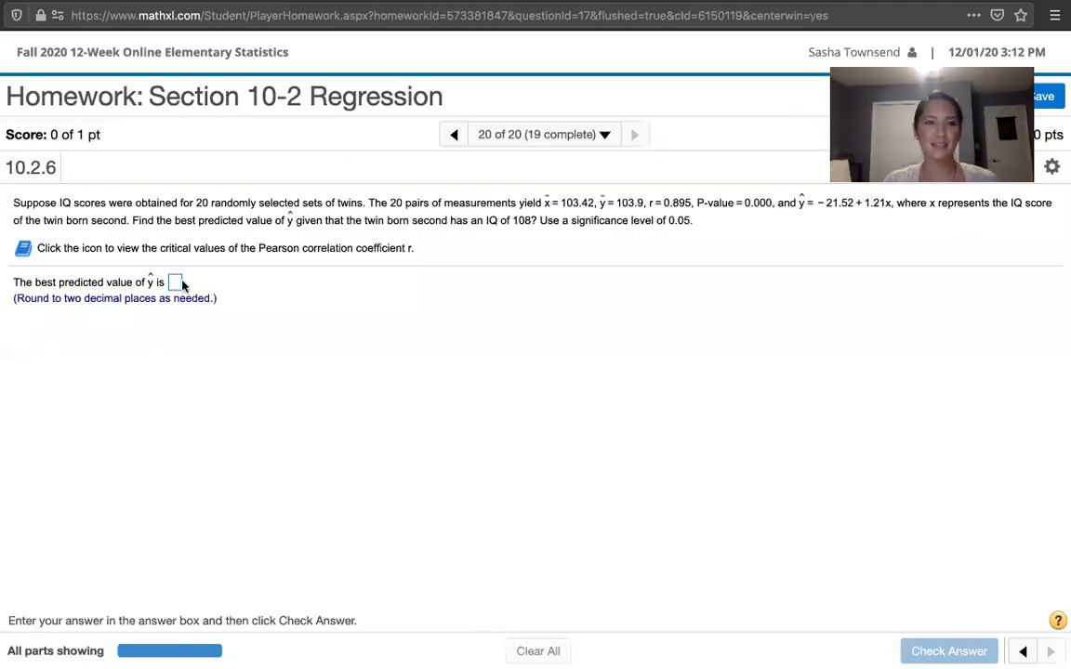
Enter 109 into the best predicted value of ŷ answer box for problem 10.2.6.
click(175, 282)
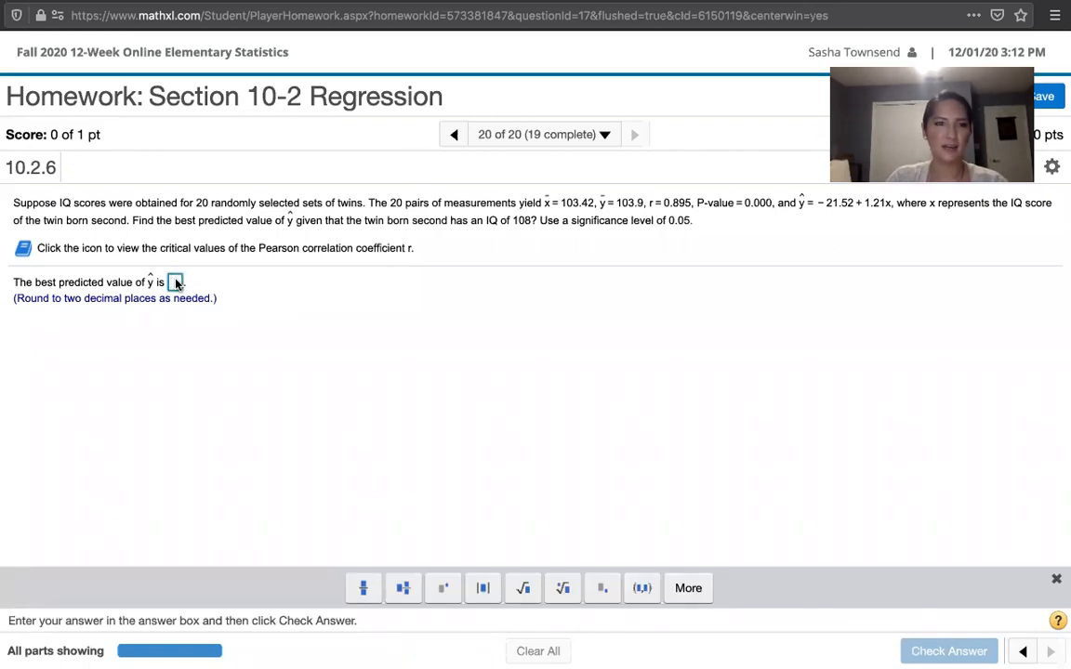
text(109)
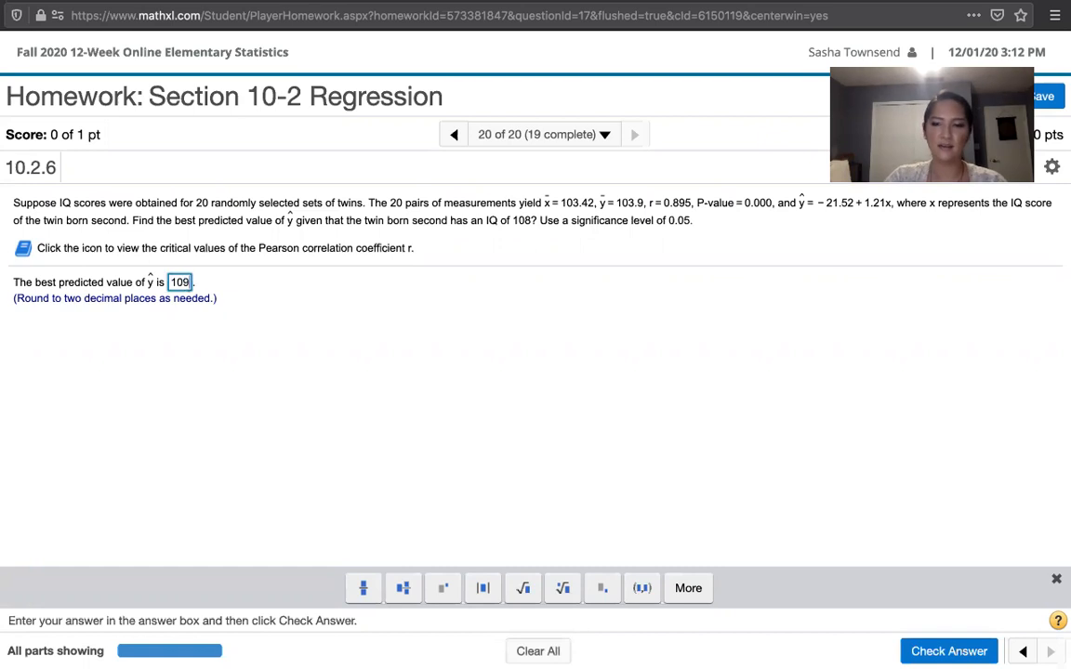